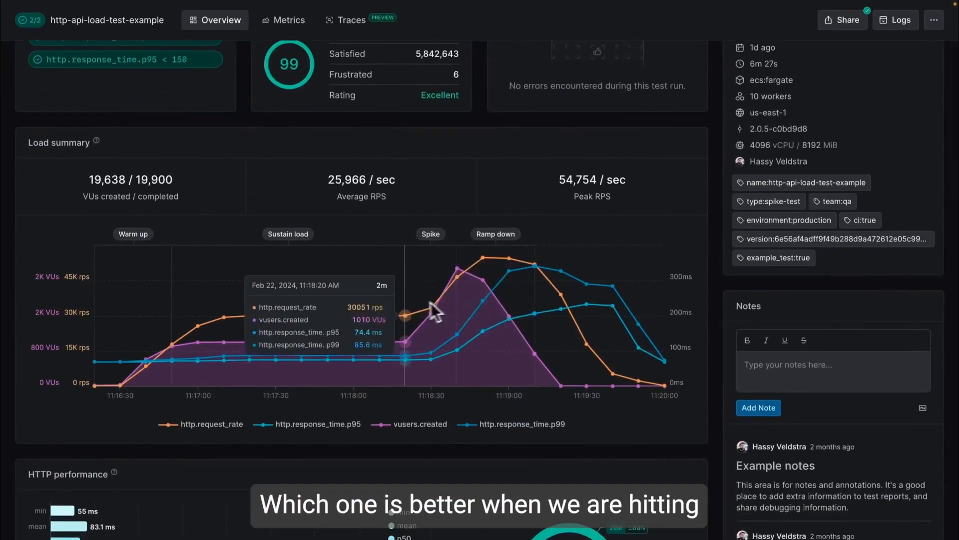
Locate and load the express-fastify.yml test report from the Load Tests list.
scroll(down, 3)
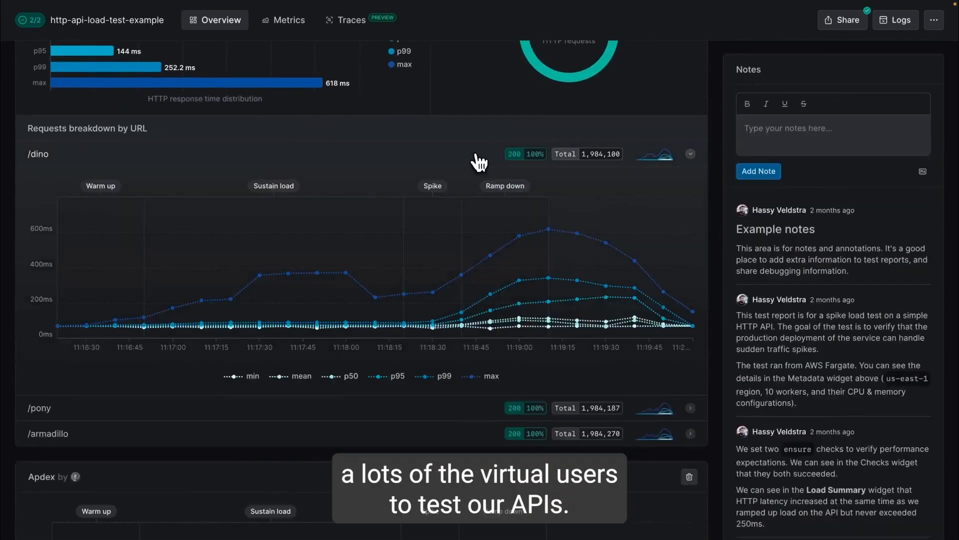
scroll(down, 3)
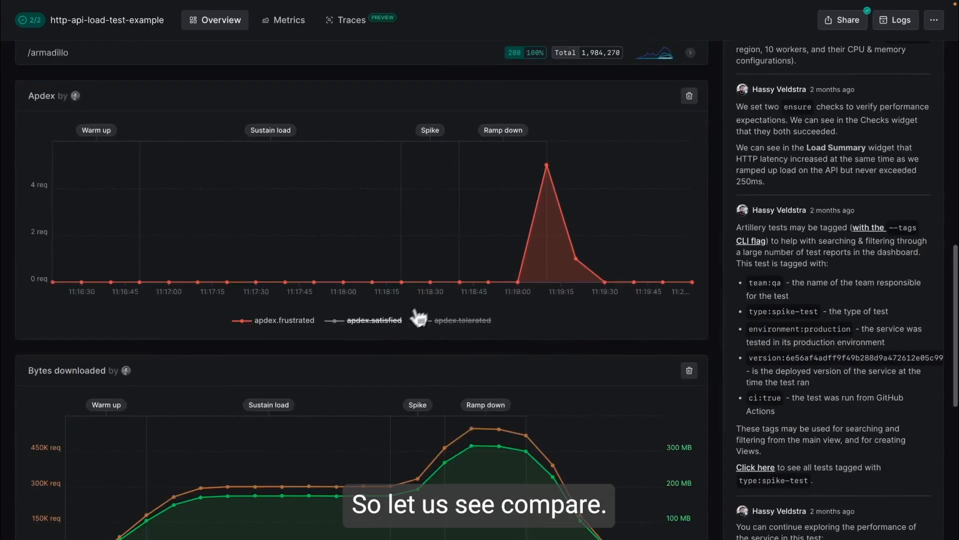
mouse_move(599, 277)
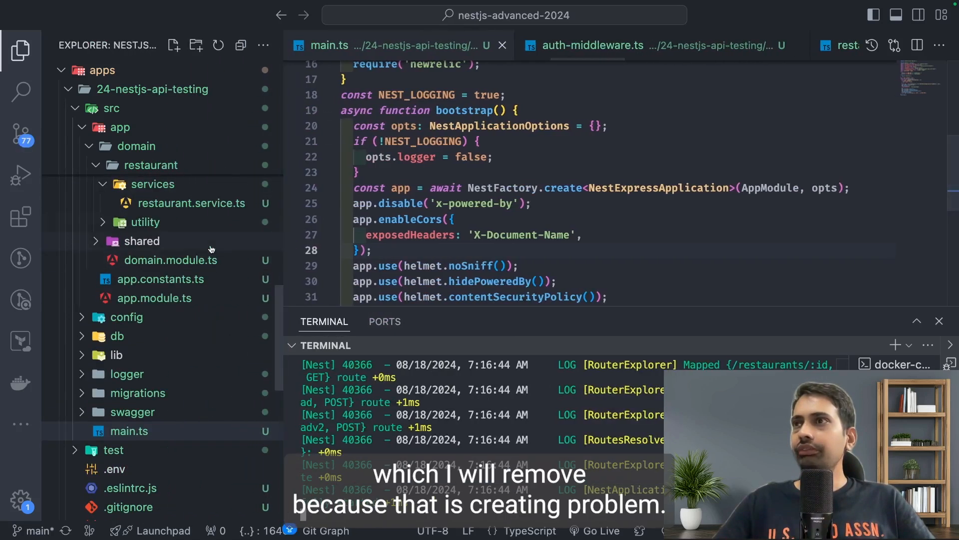
click(192, 202)
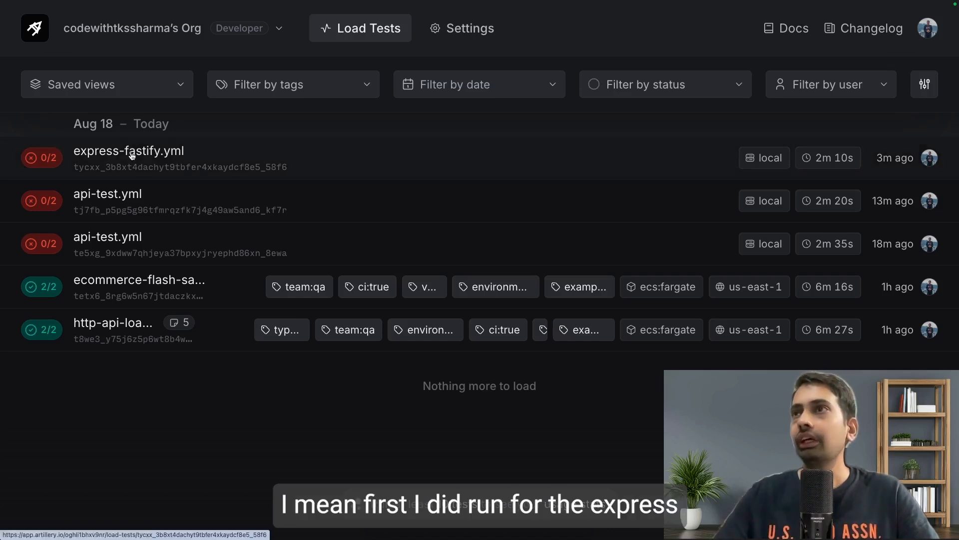
click(129, 151)
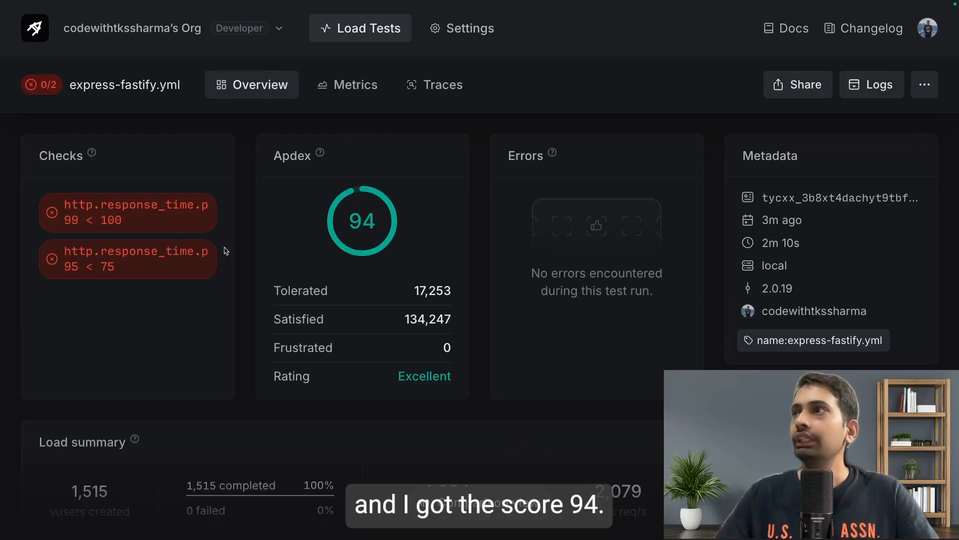
Bring the Load summary into view, showing Apdex 94 with both response-time checks failing.
scroll(down, 3)
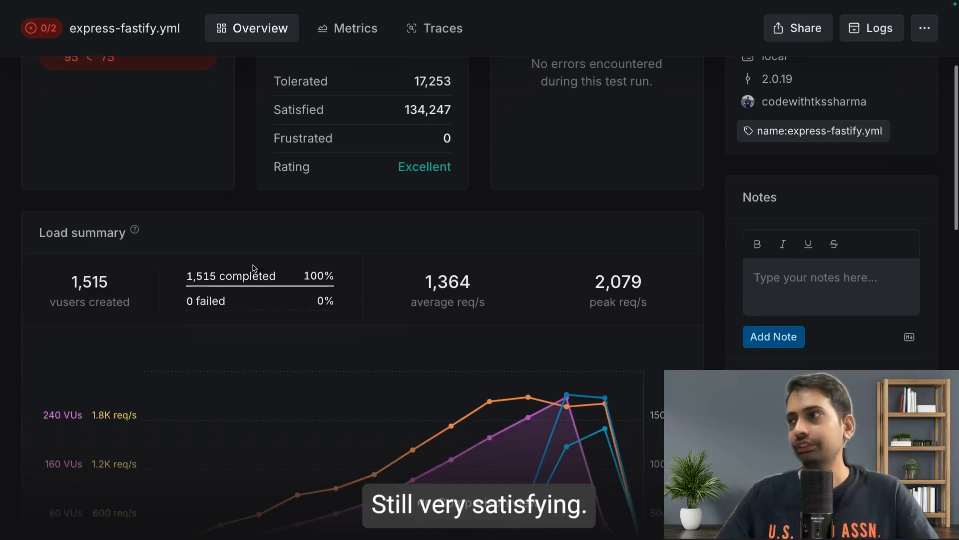
scroll(down, 3)
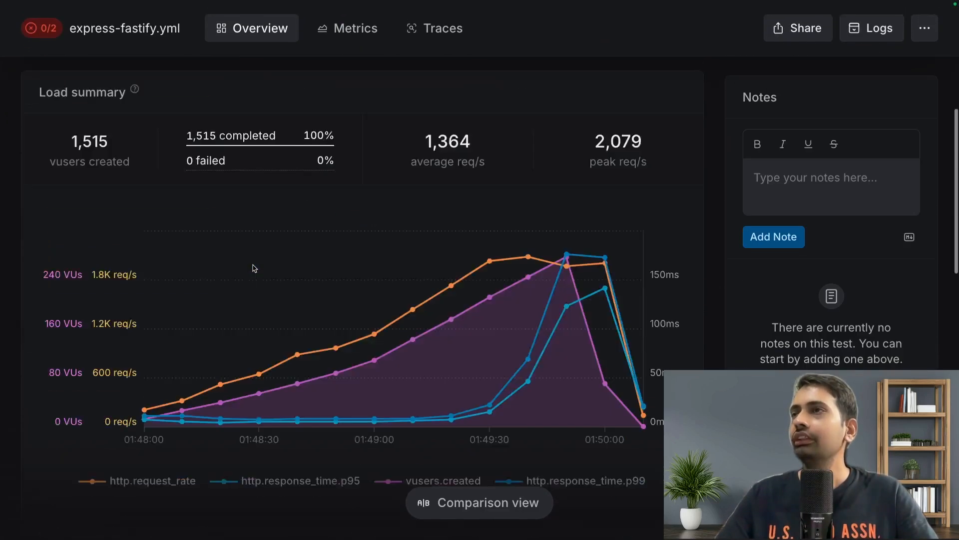
scroll(down, 3)
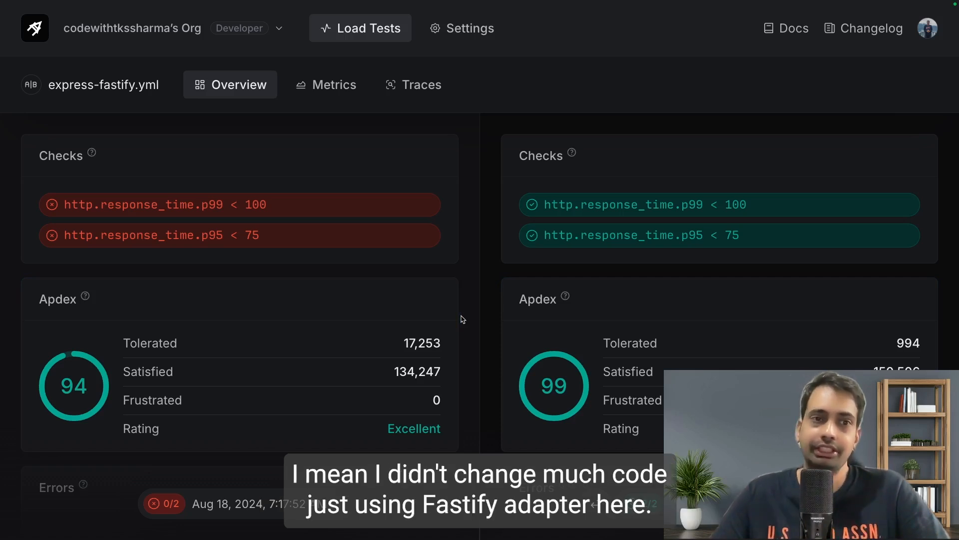
mouse_move(410, 263)
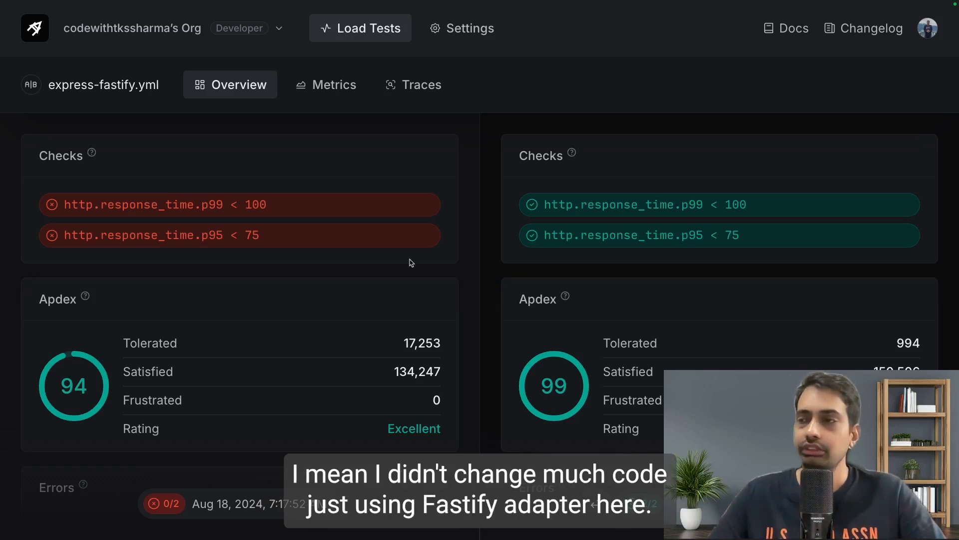
scroll(down, 3)
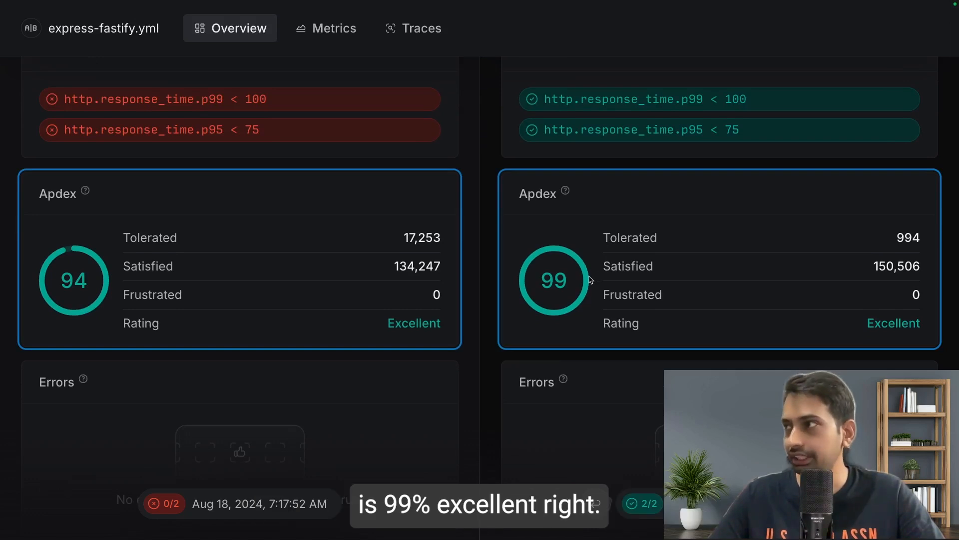
scroll(down, 3)
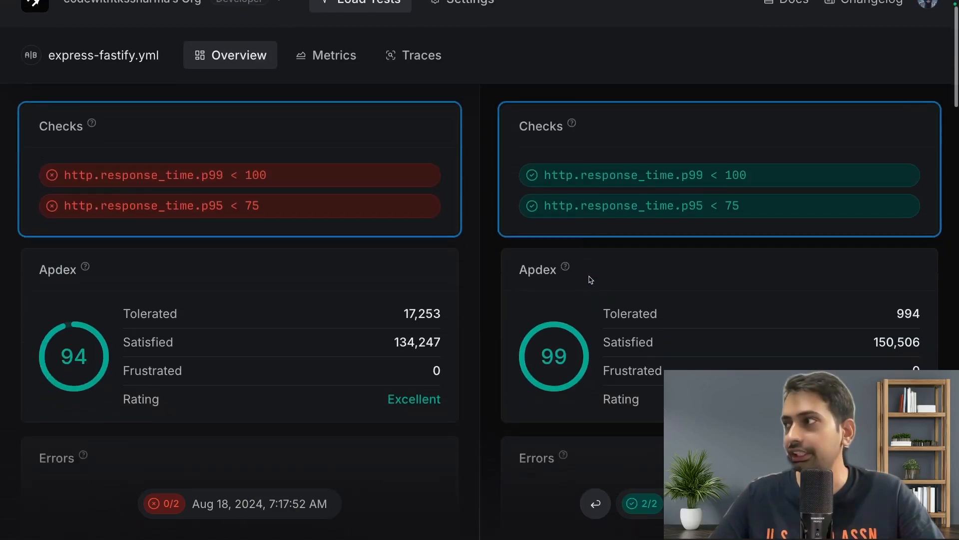
scroll(down, 3)
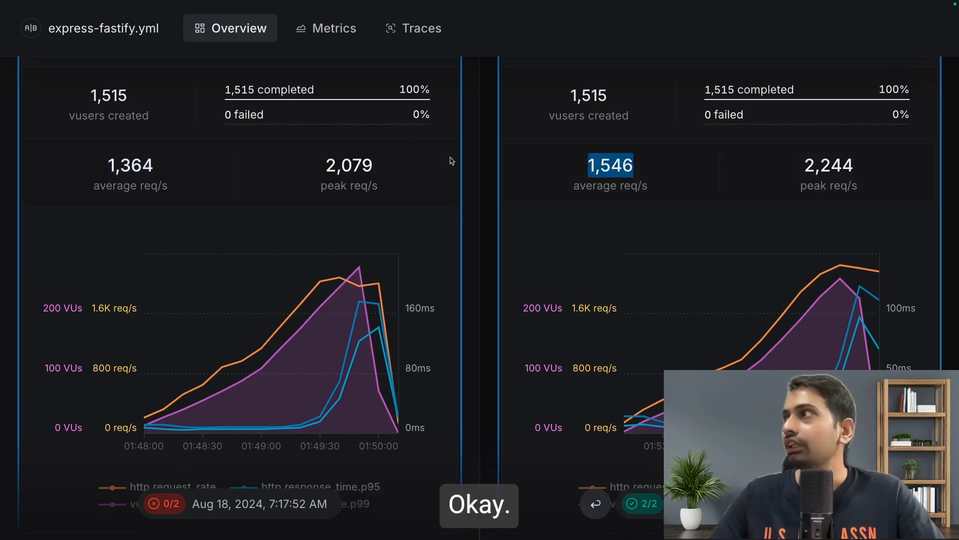
double_click(268, 89)
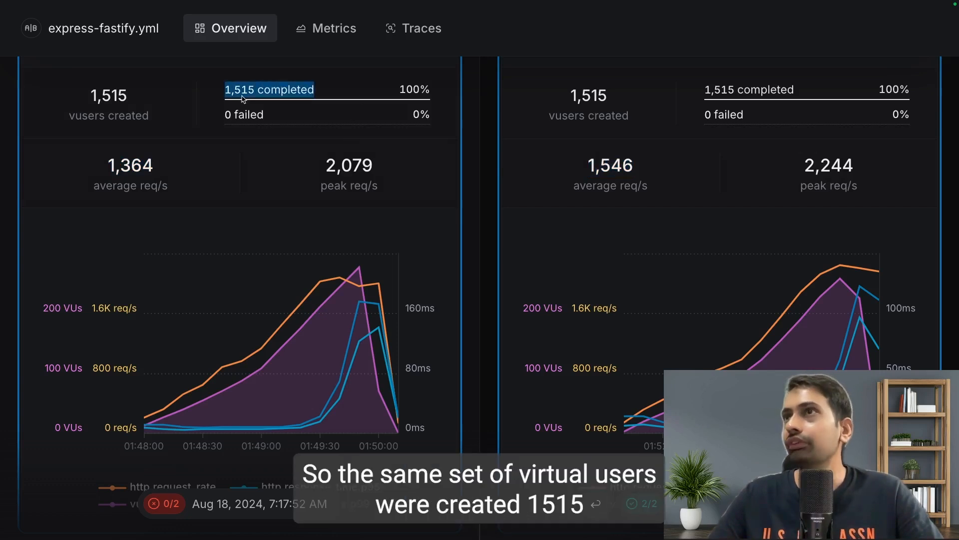
scroll(down, 3)
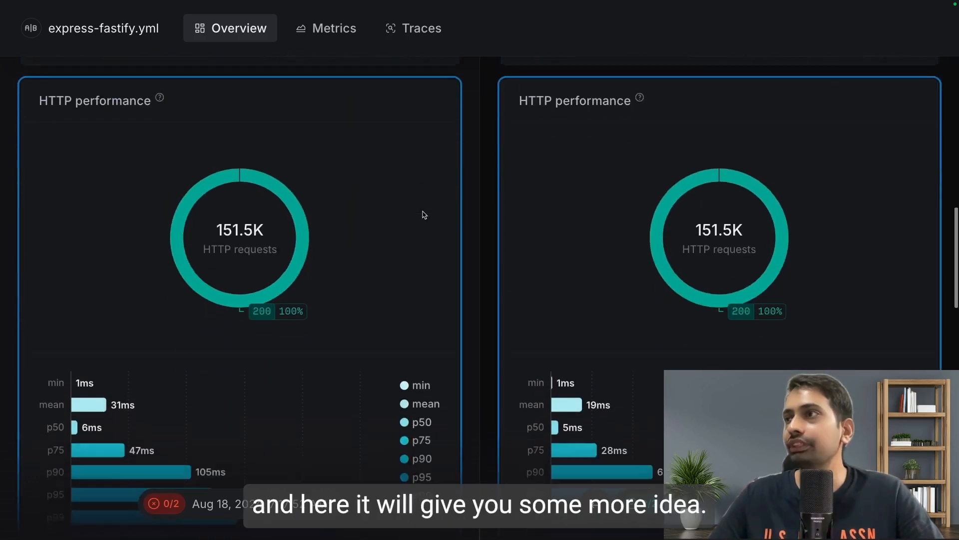
scroll(down, 3)
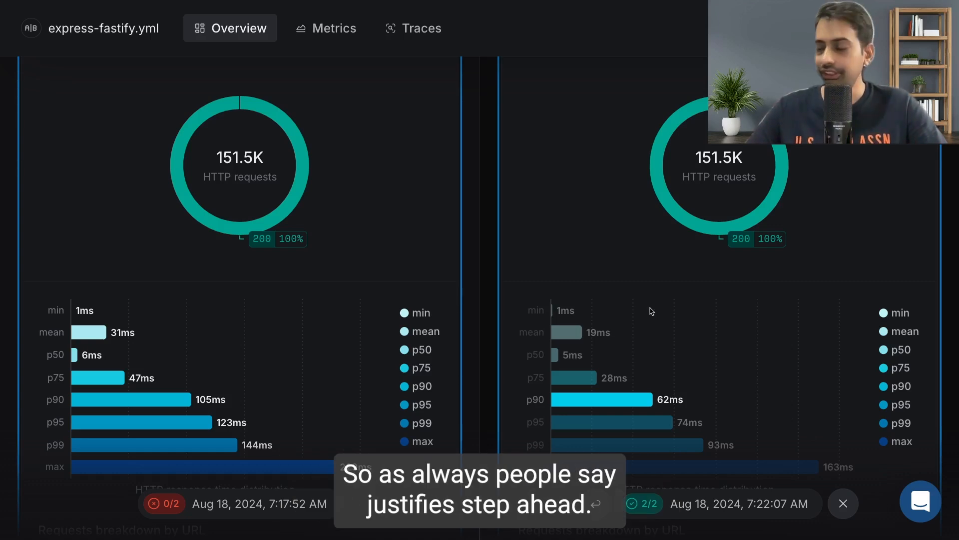
scroll(down, 3)
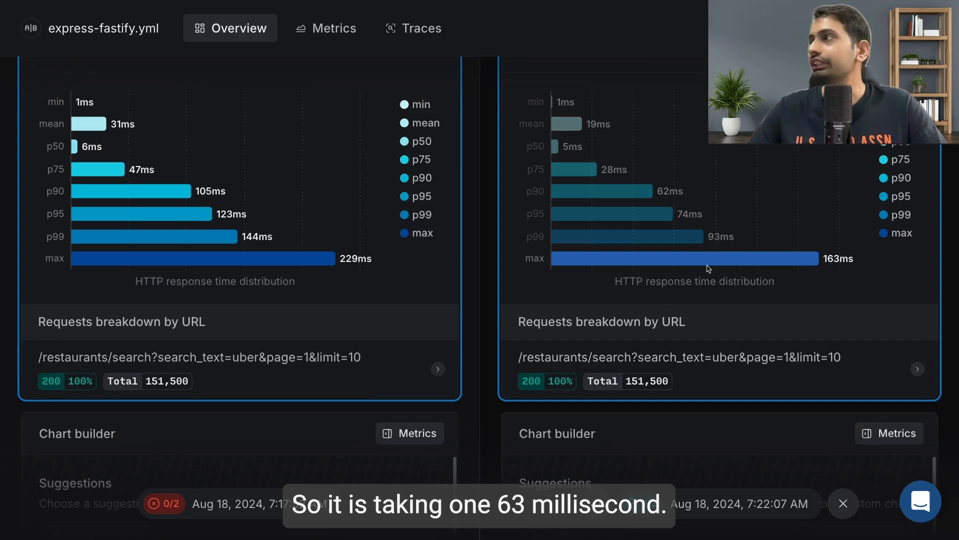
scroll(down, 3)
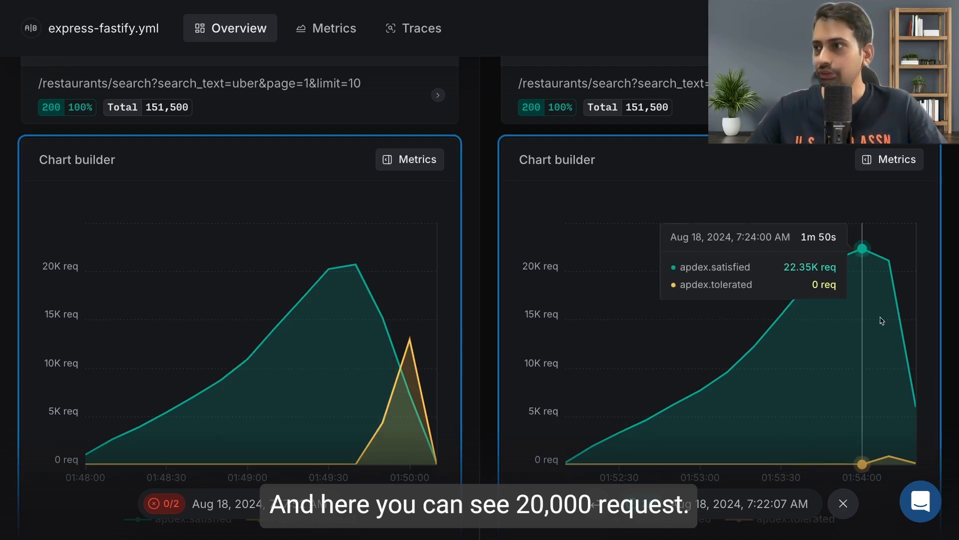
scroll(down, 3)
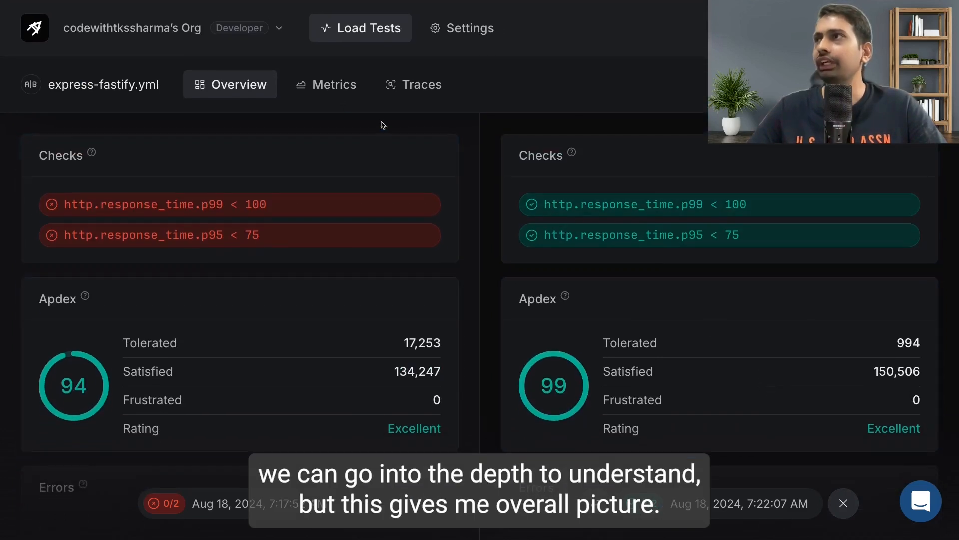
Highlight the 150,506 satisfied requests figure and isolate the http.response_time.p95 series on both charts.
scroll(down, 3)
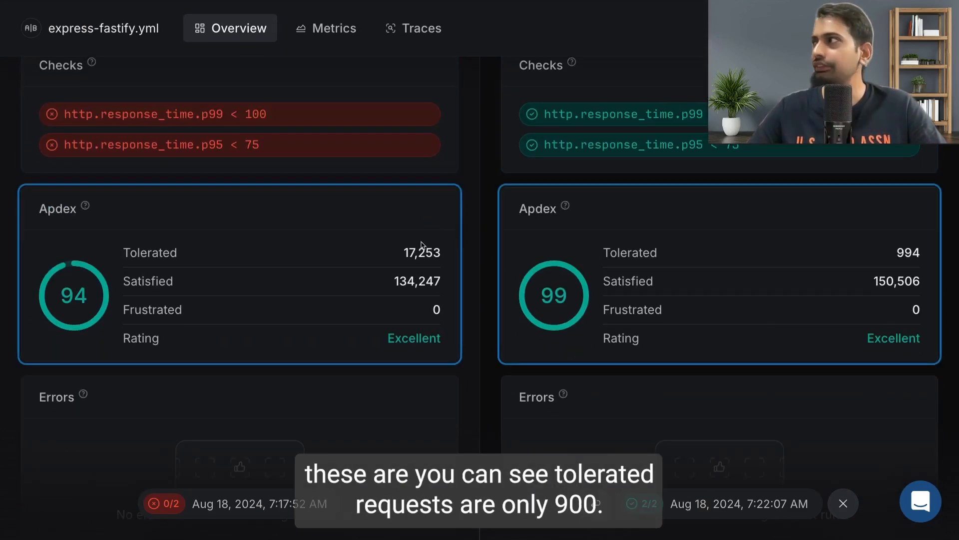
double_click(420, 252)
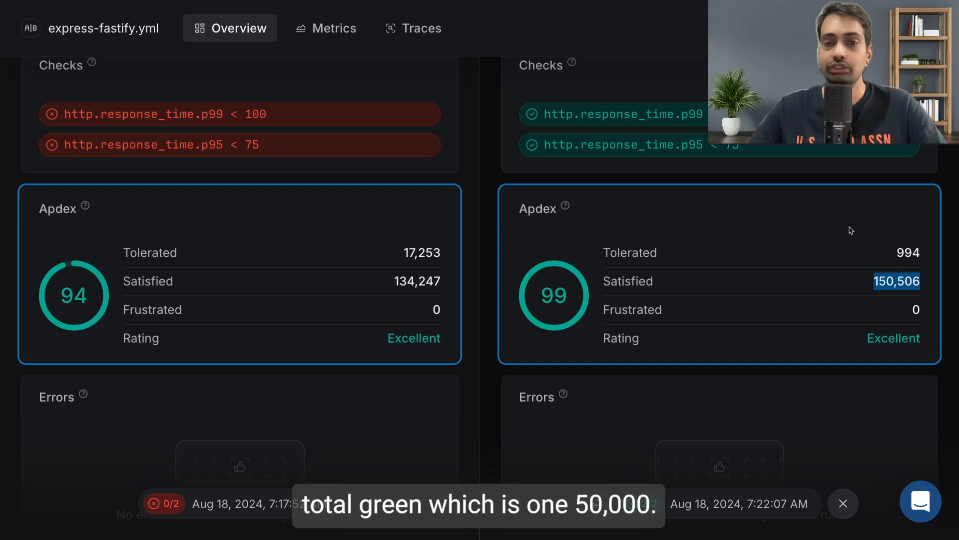
mouse_move(700, 311)
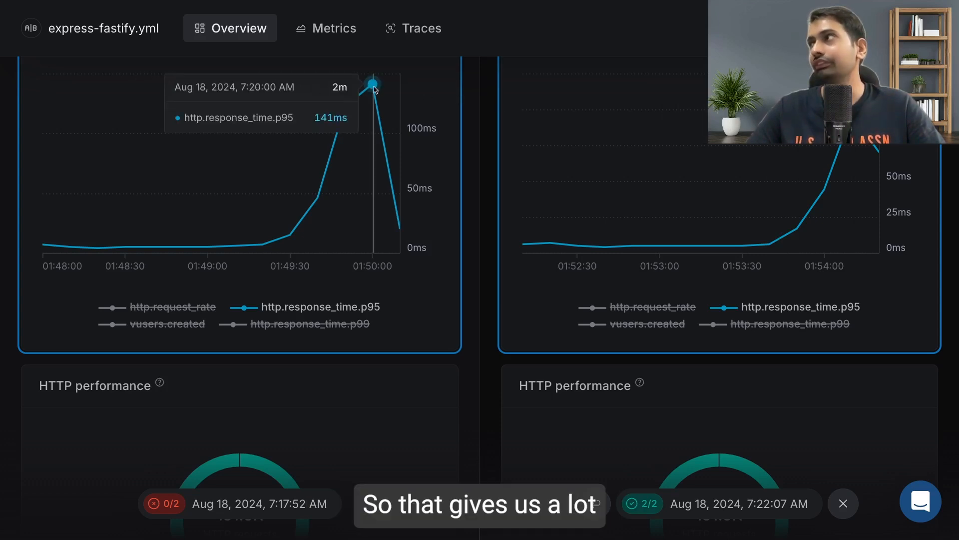
mouse_move(367, 98)
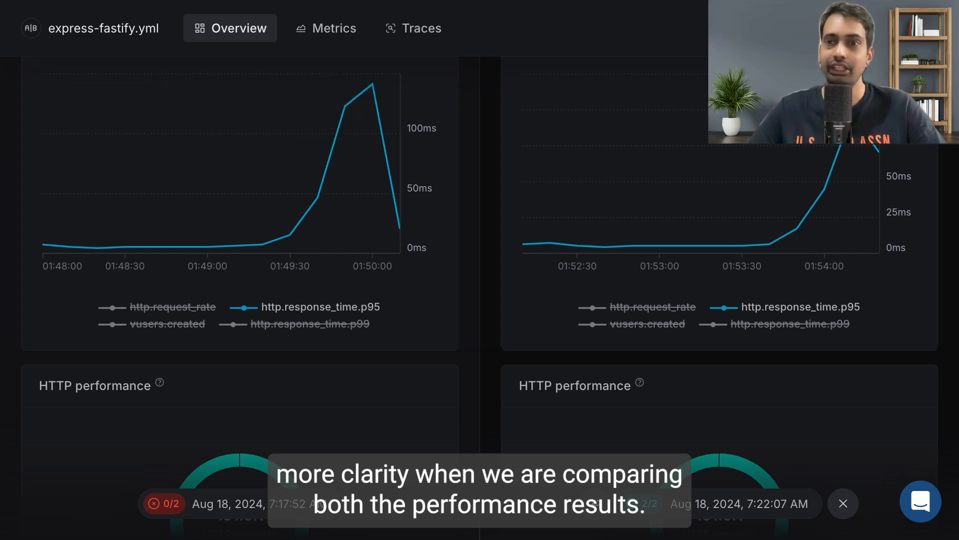
scroll(down, 3)
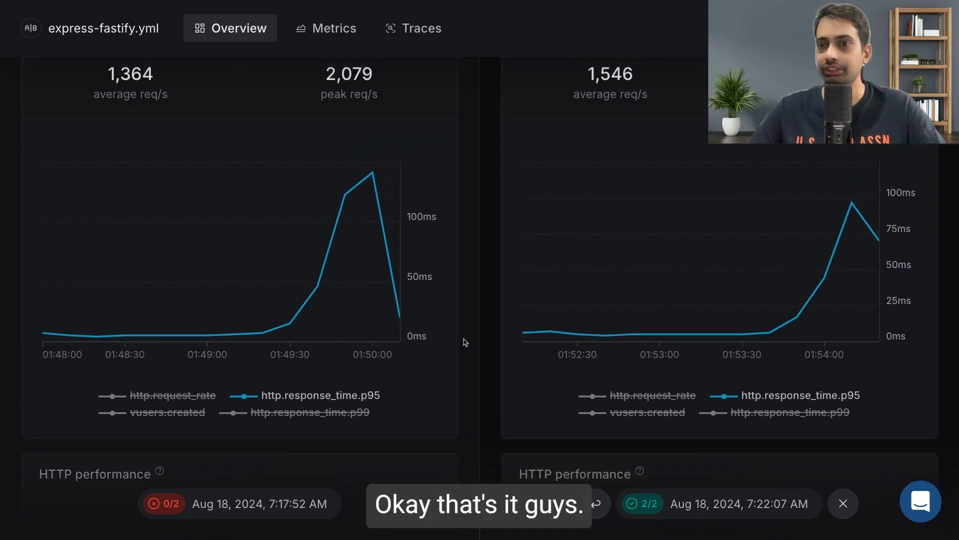